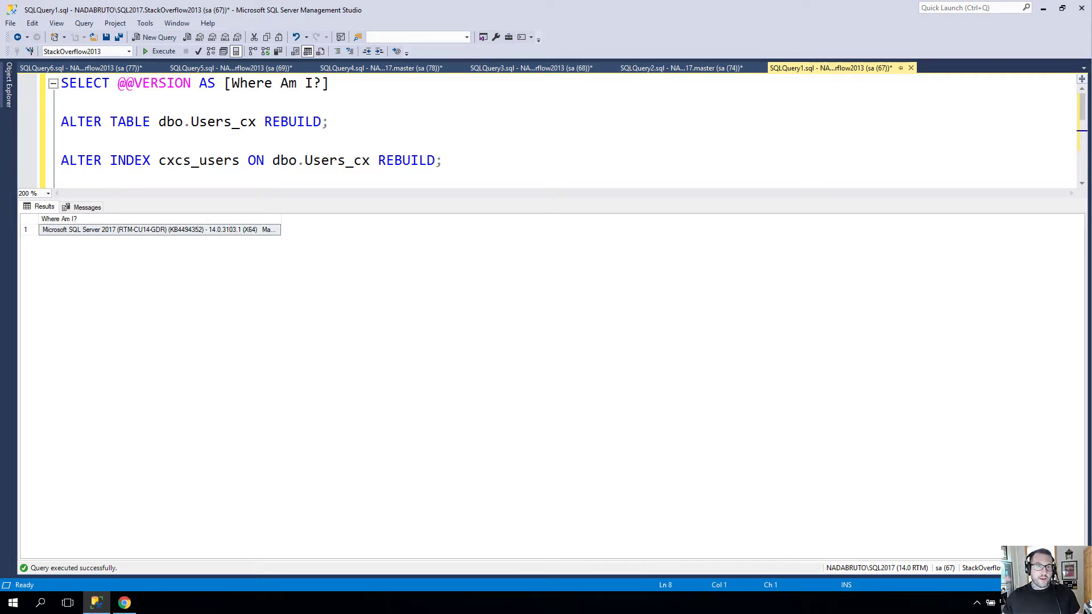
mouse_move(547, 163)
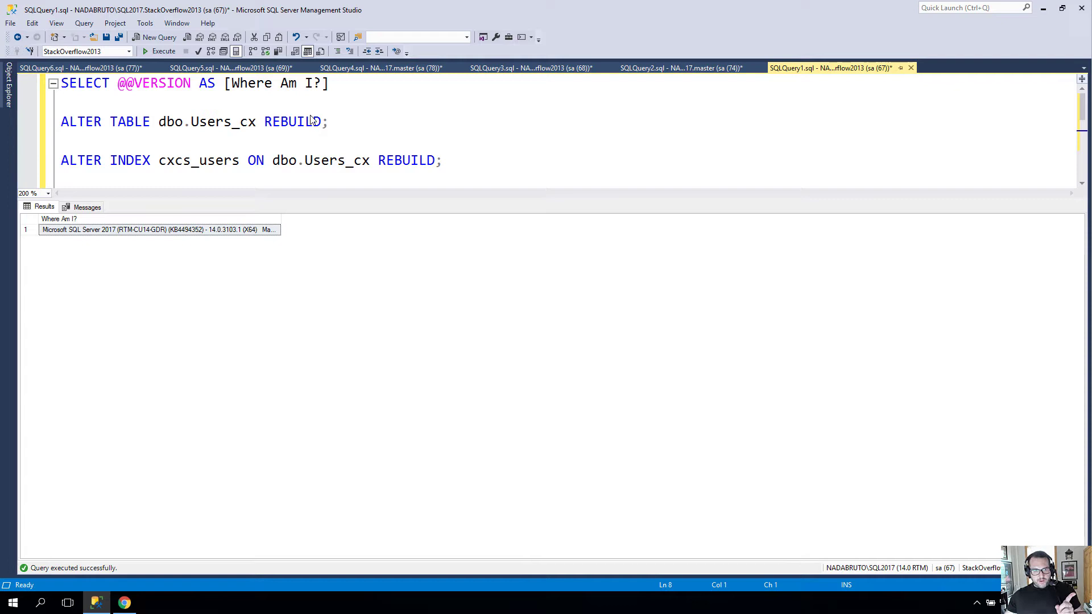
mouse_move(414, 396)
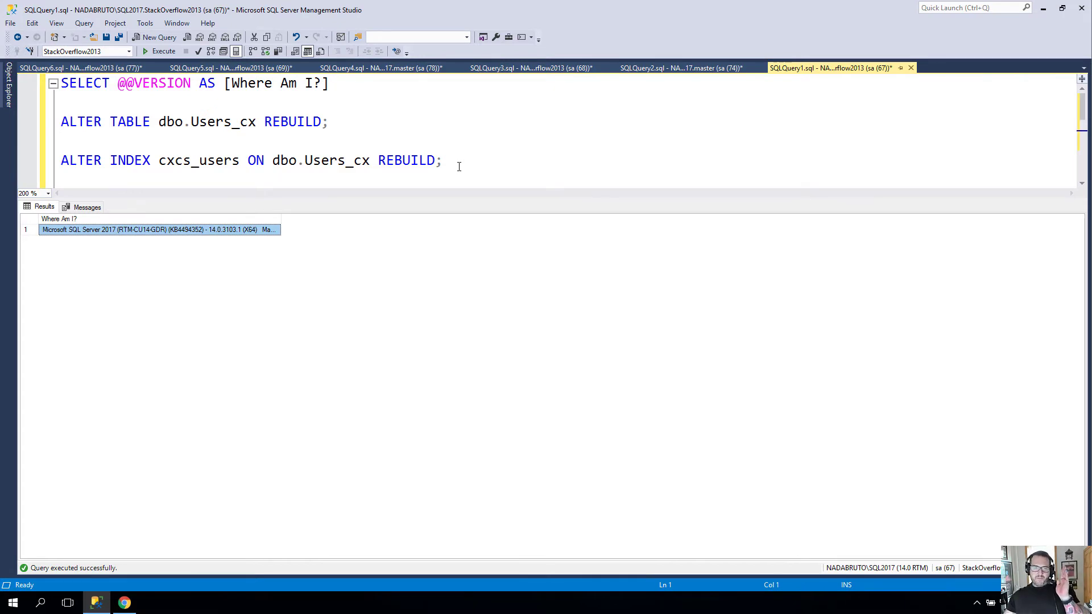
mouse_move(839, 140)
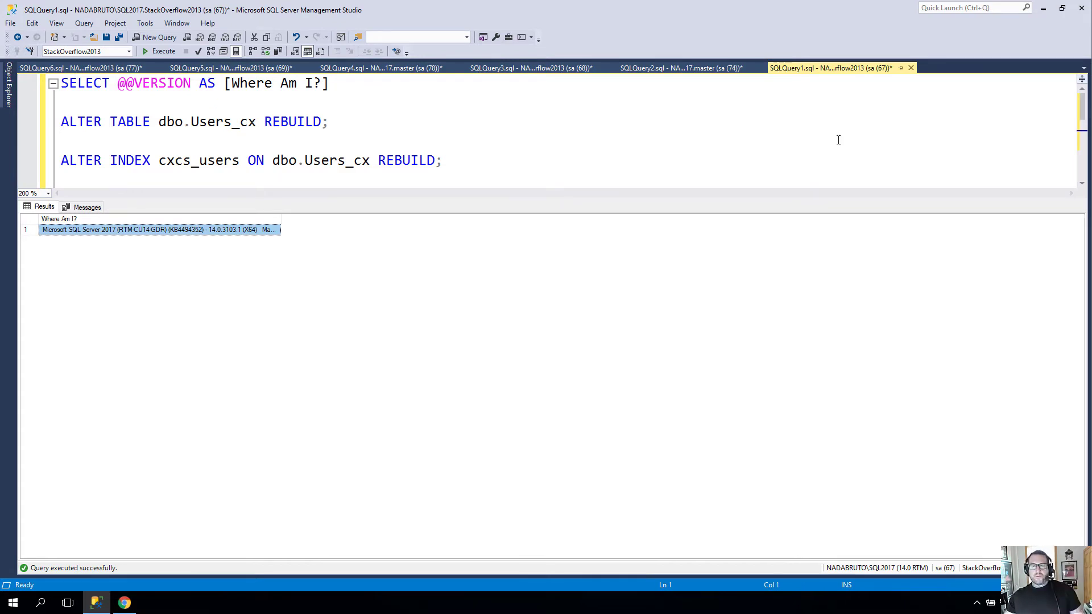
Step: Compare the clean database-wide CHECKDB result with the successful CHECKTABLE on Users_cx
click(682, 68)
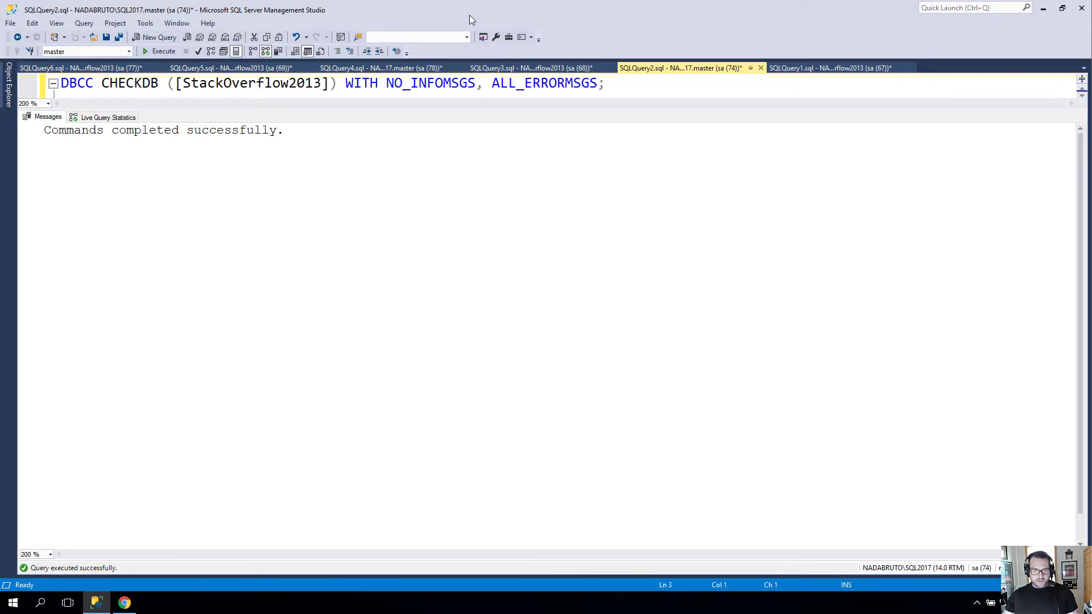
click(537, 66)
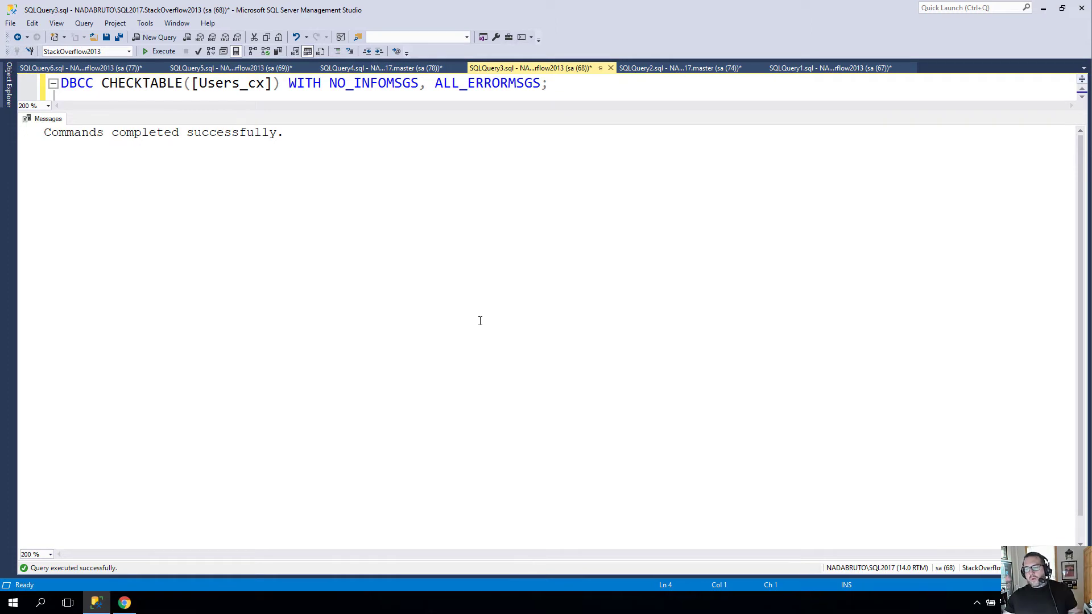
mouse_move(409, 67)
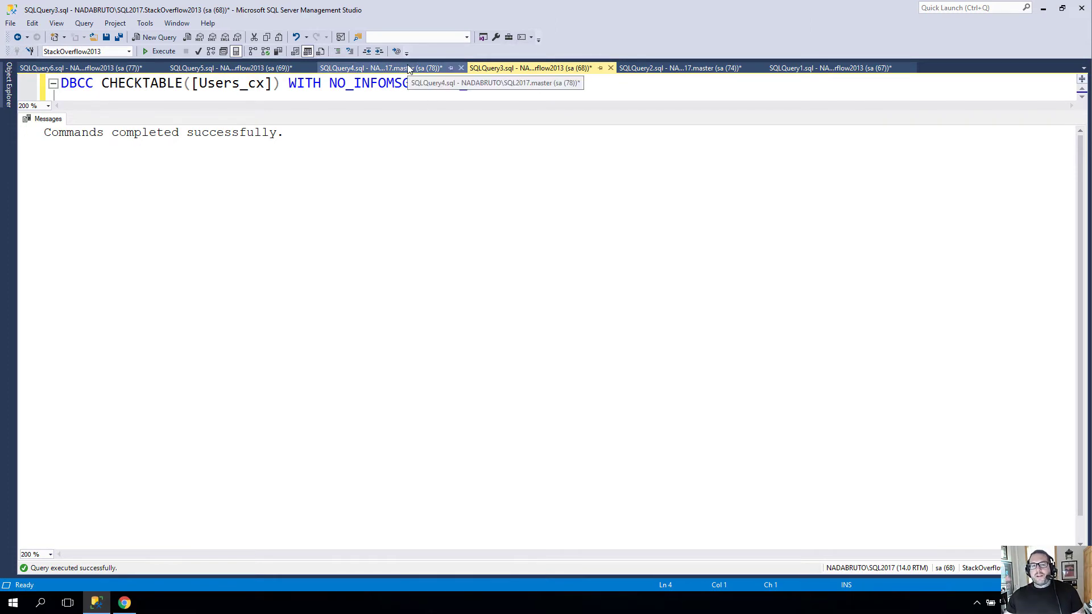
click(385, 67)
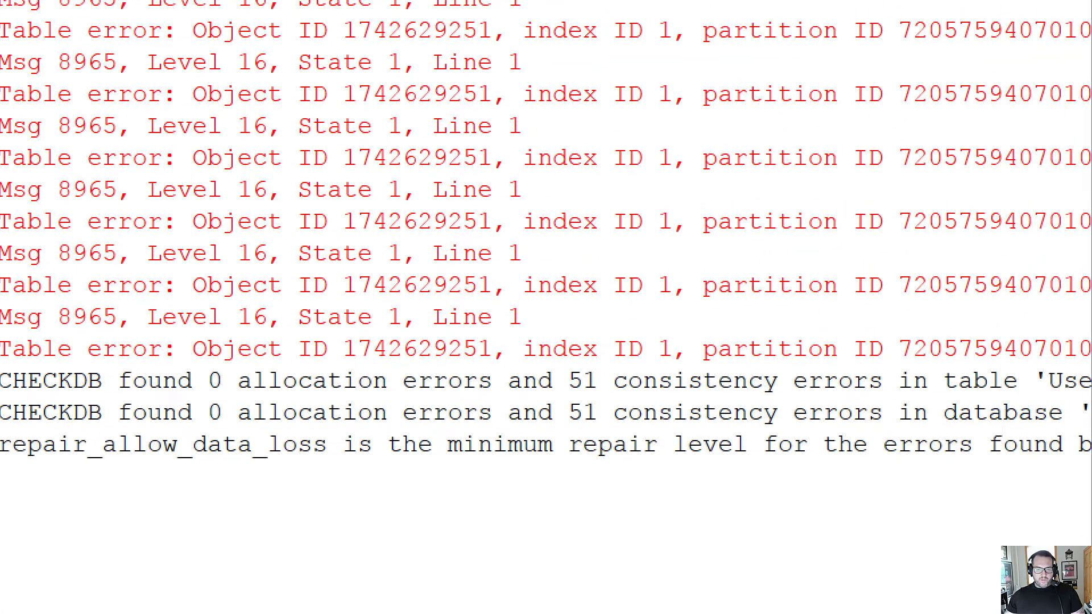
scroll(right, 3)
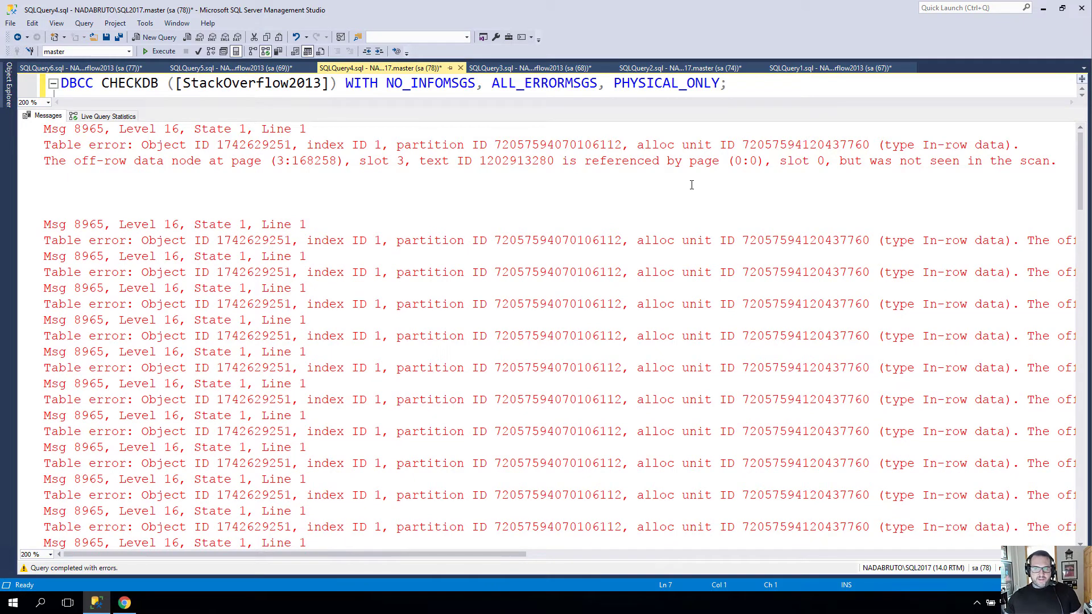
mouse_move(636, 223)
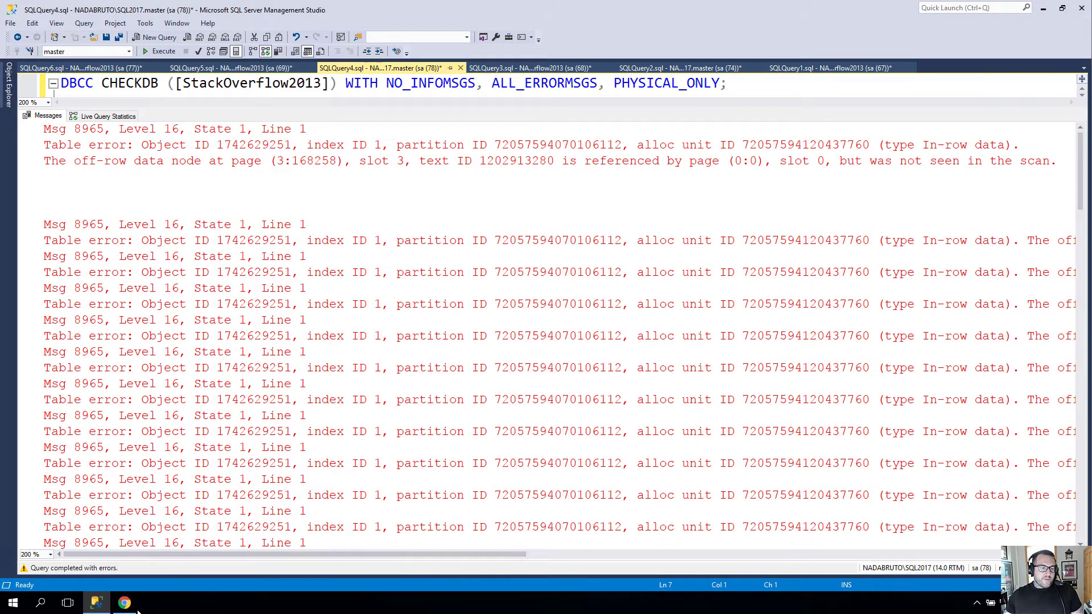
Step: Read the Chrome support article's cumulative update details, then return to Management Studio
click(124, 602)
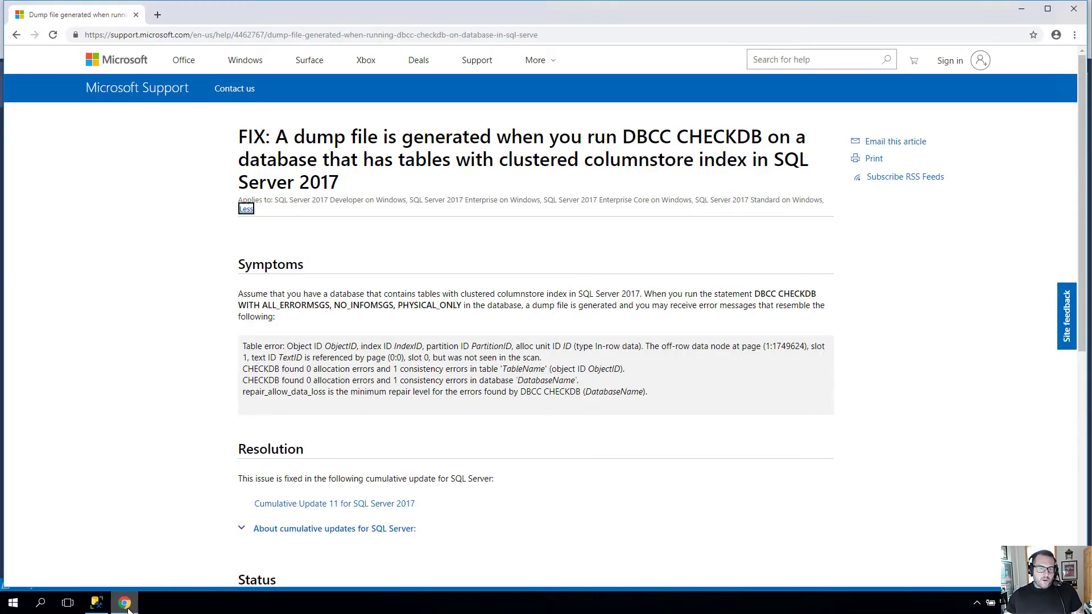
mouse_move(533, 434)
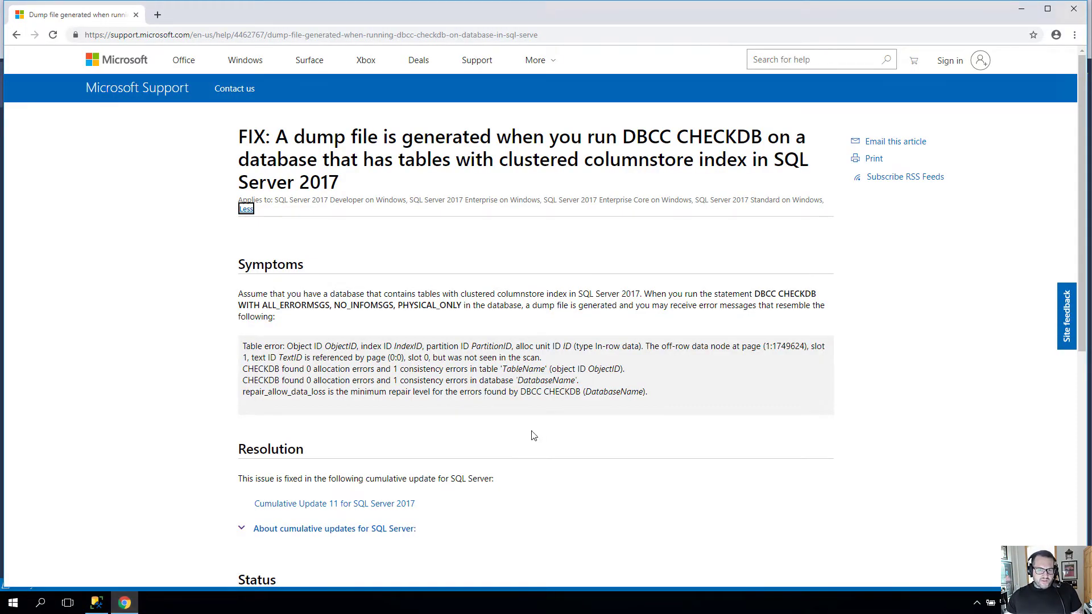
click(335, 529)
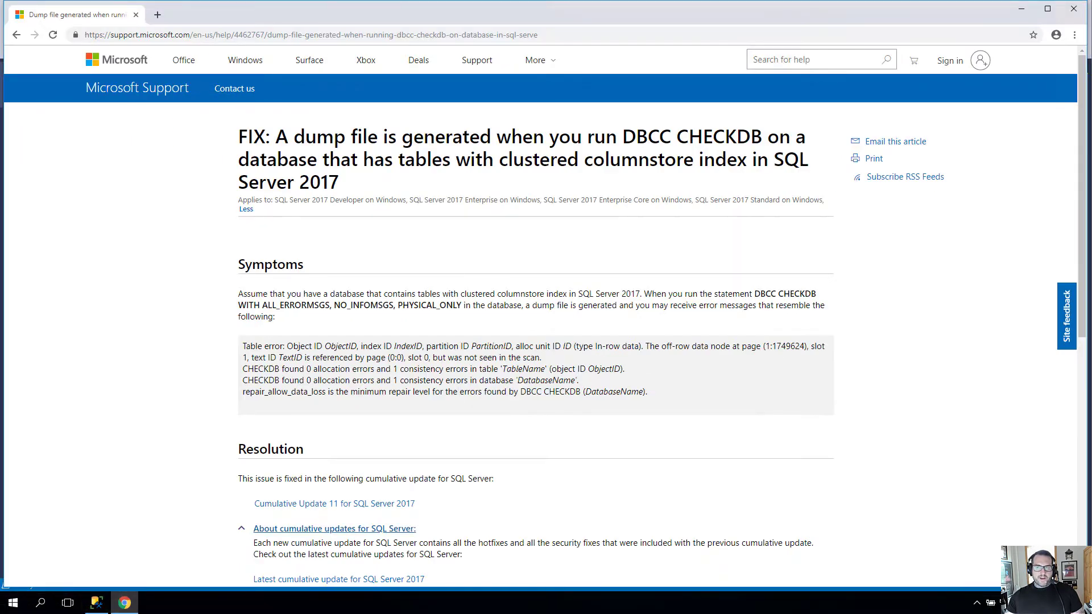
click(95, 602)
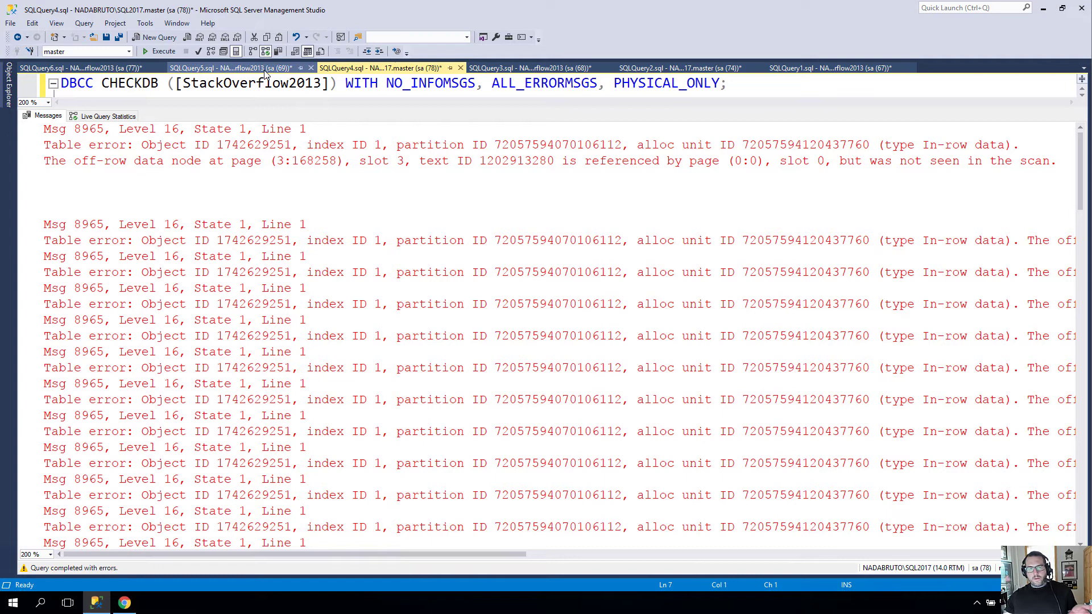
mouse_move(239, 67)
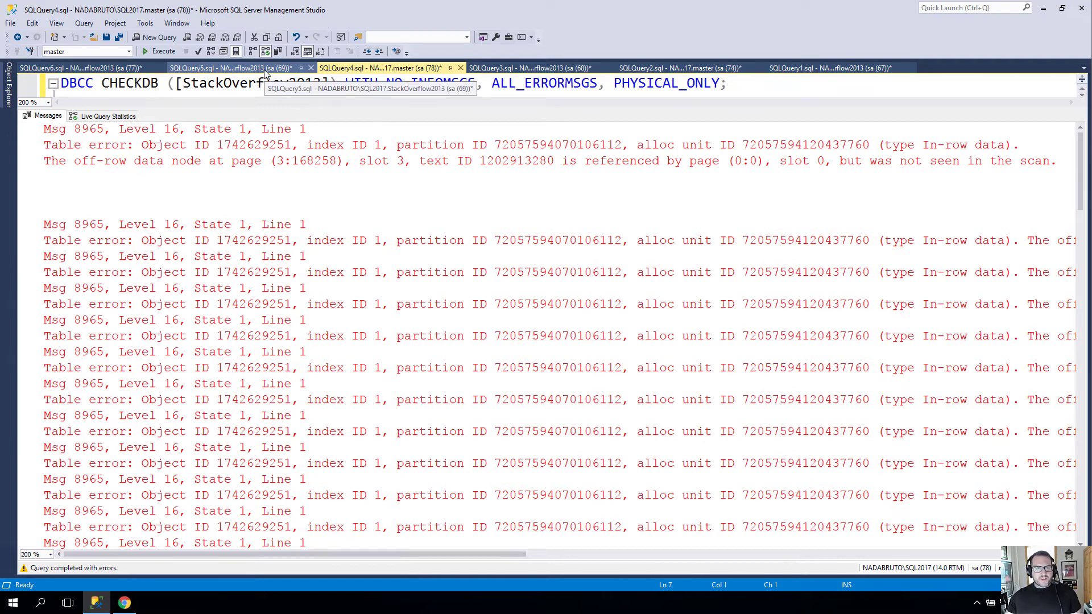
click(216, 67)
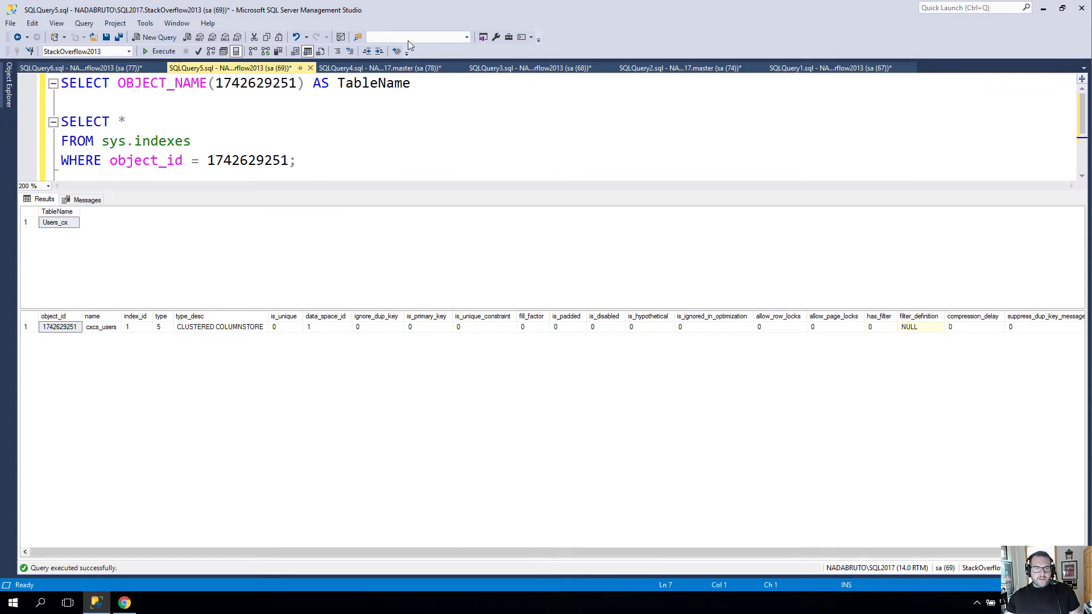
click(389, 67)
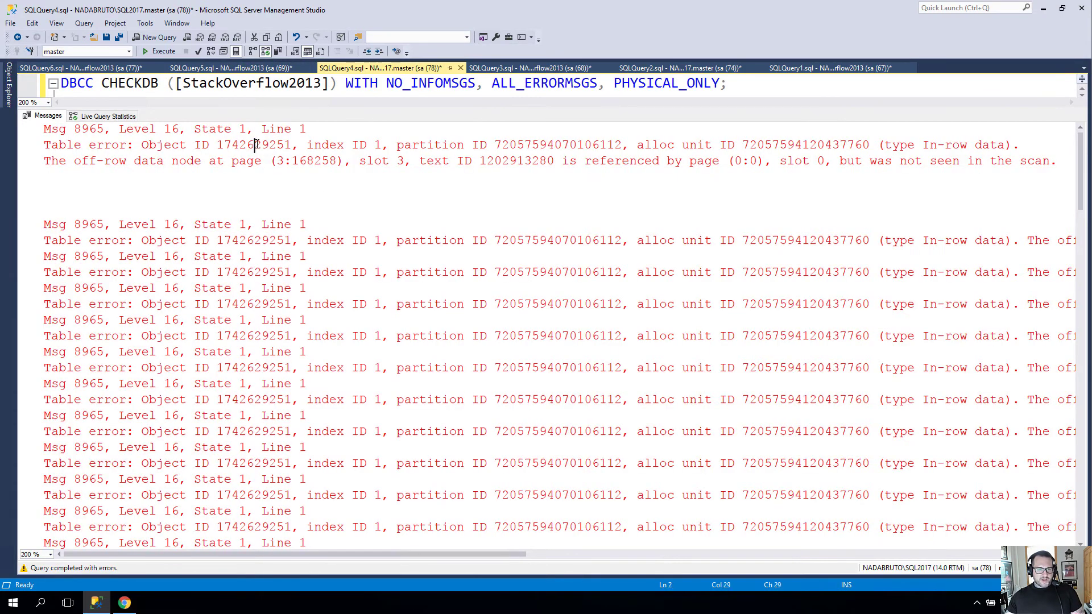
double_click(253, 144)
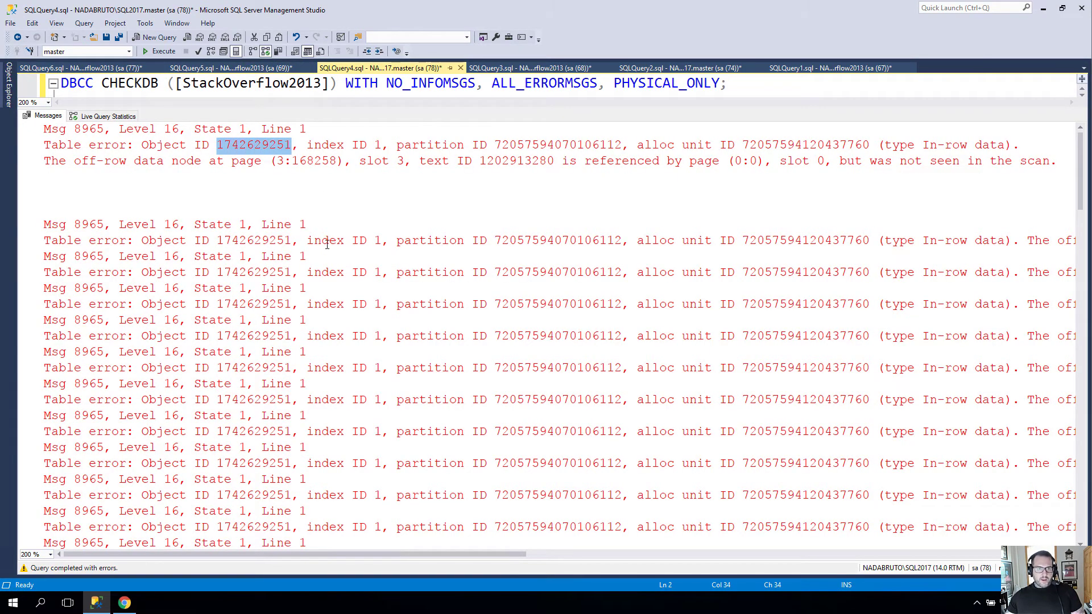
click(227, 67)
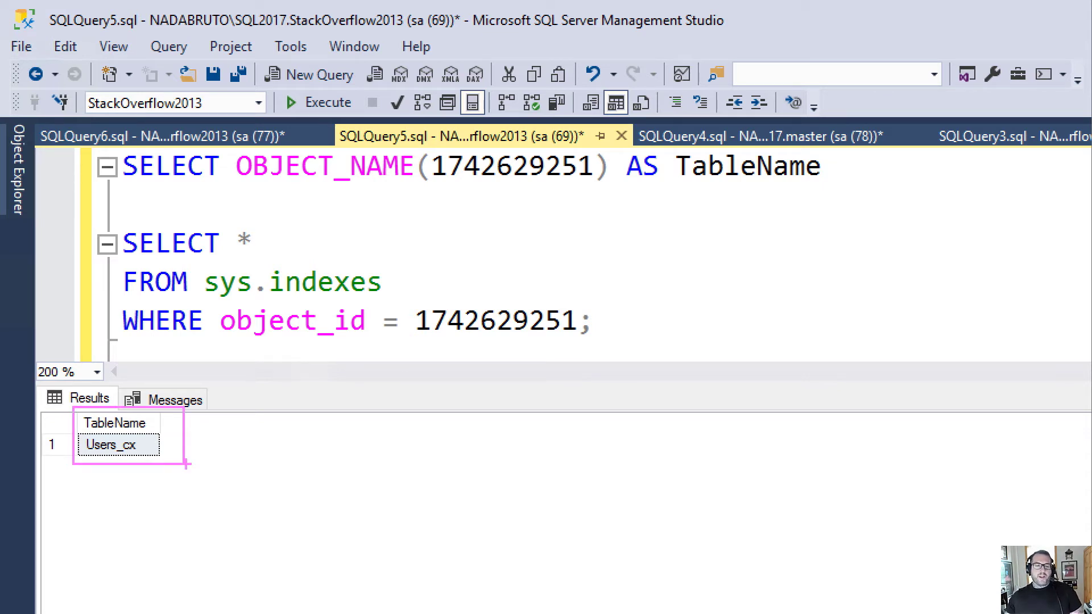
click(296, 103)
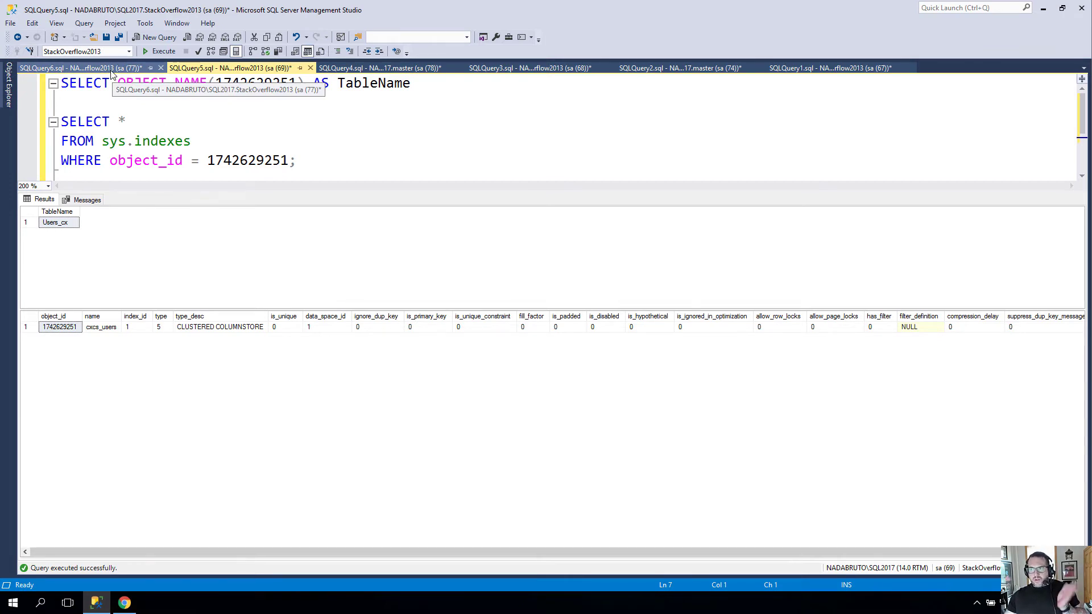
Step: Show the Users_cx SELECT query's execution plan, a clustered columnstore index scan
click(68, 72)
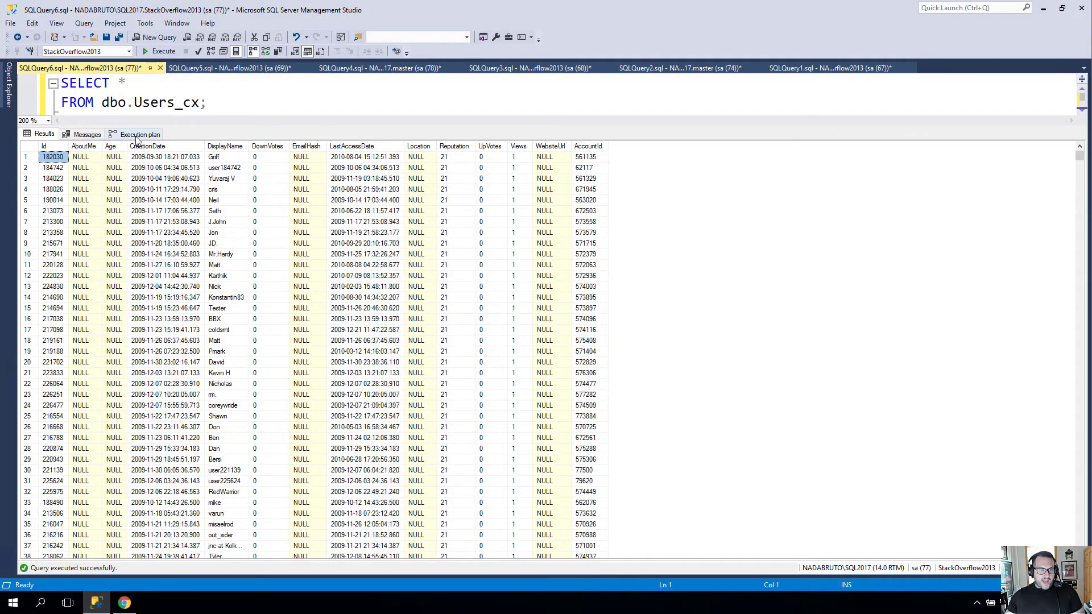
click(139, 134)
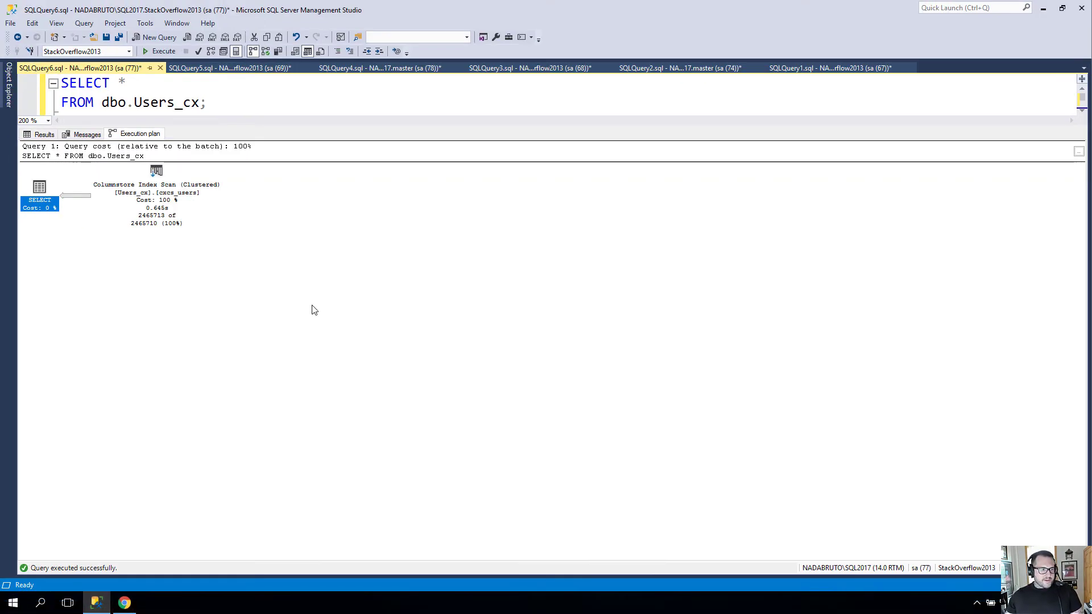
mouse_move(409, 404)
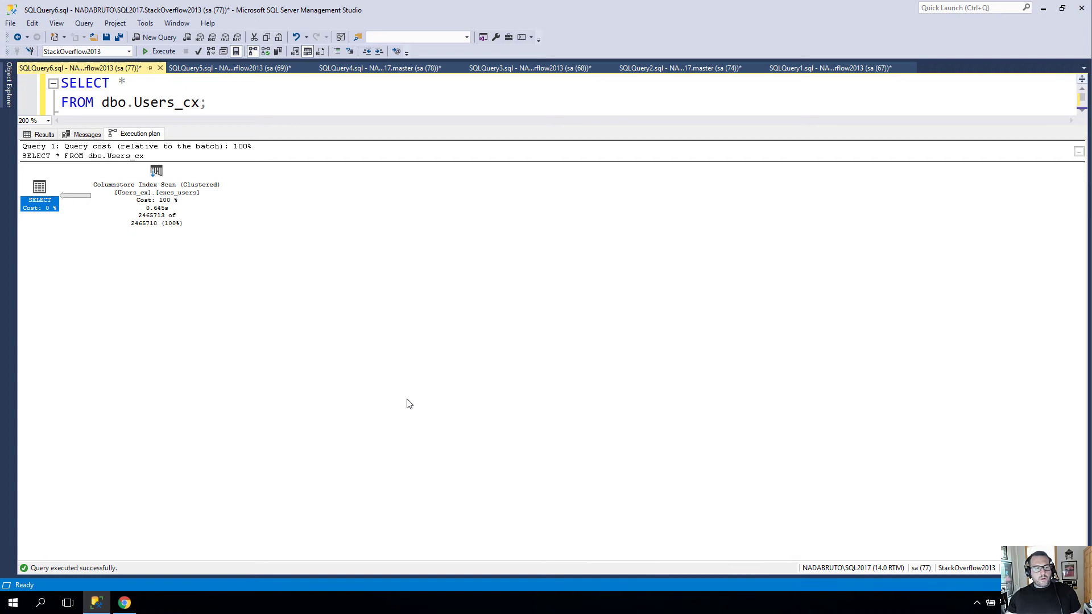
mouse_move(607, 302)
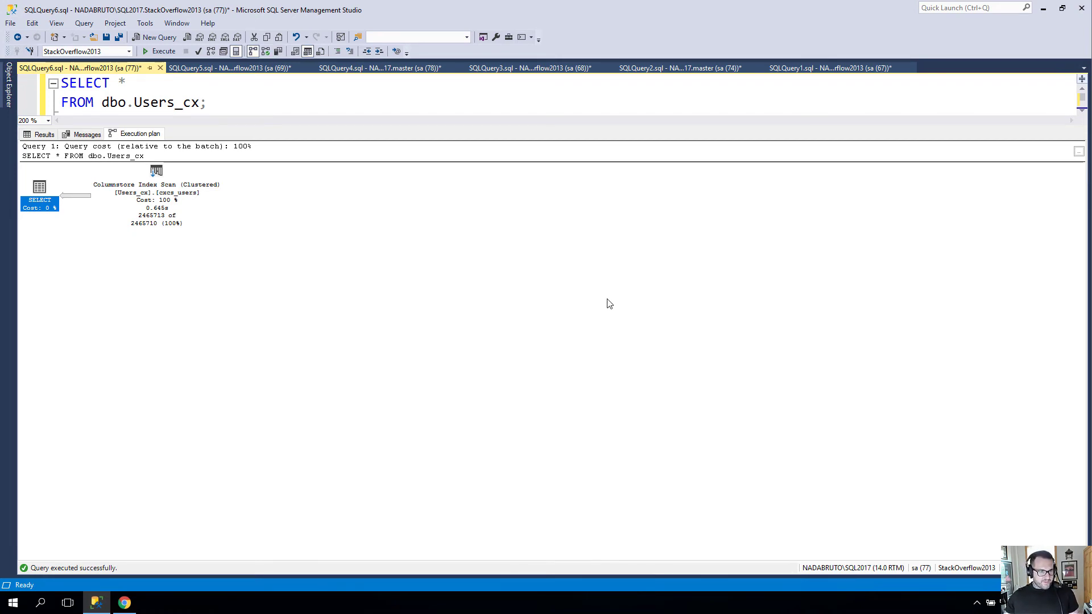
mouse_move(639, 361)
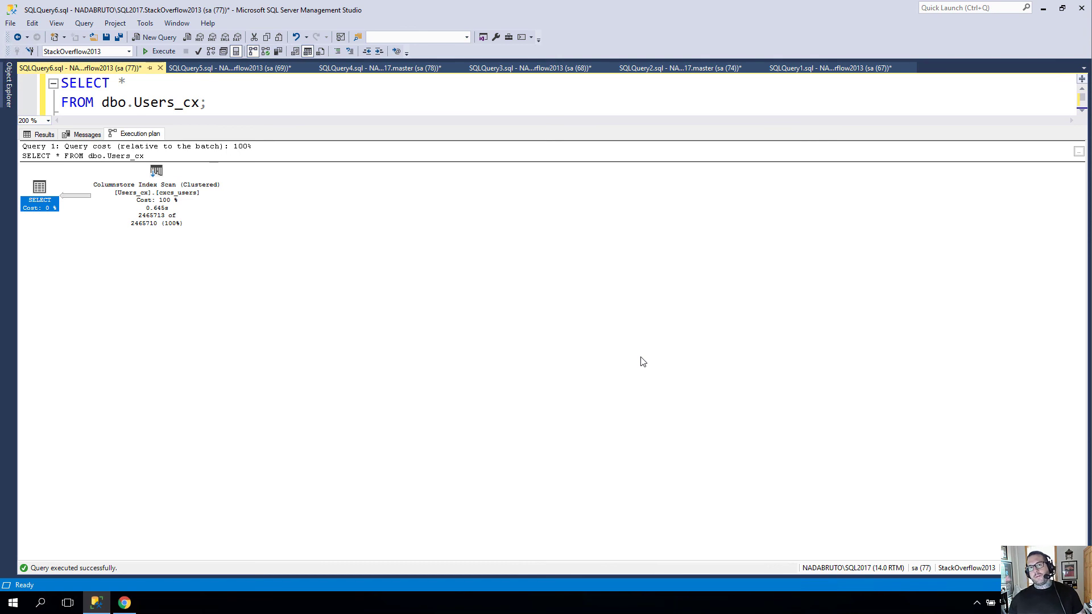
mouse_move(631, 439)
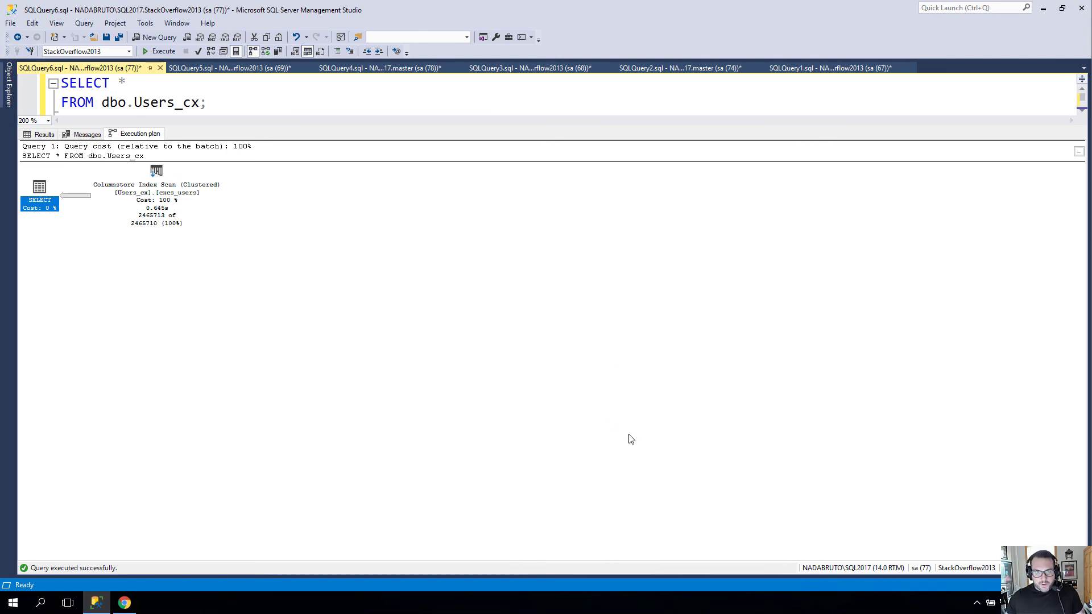